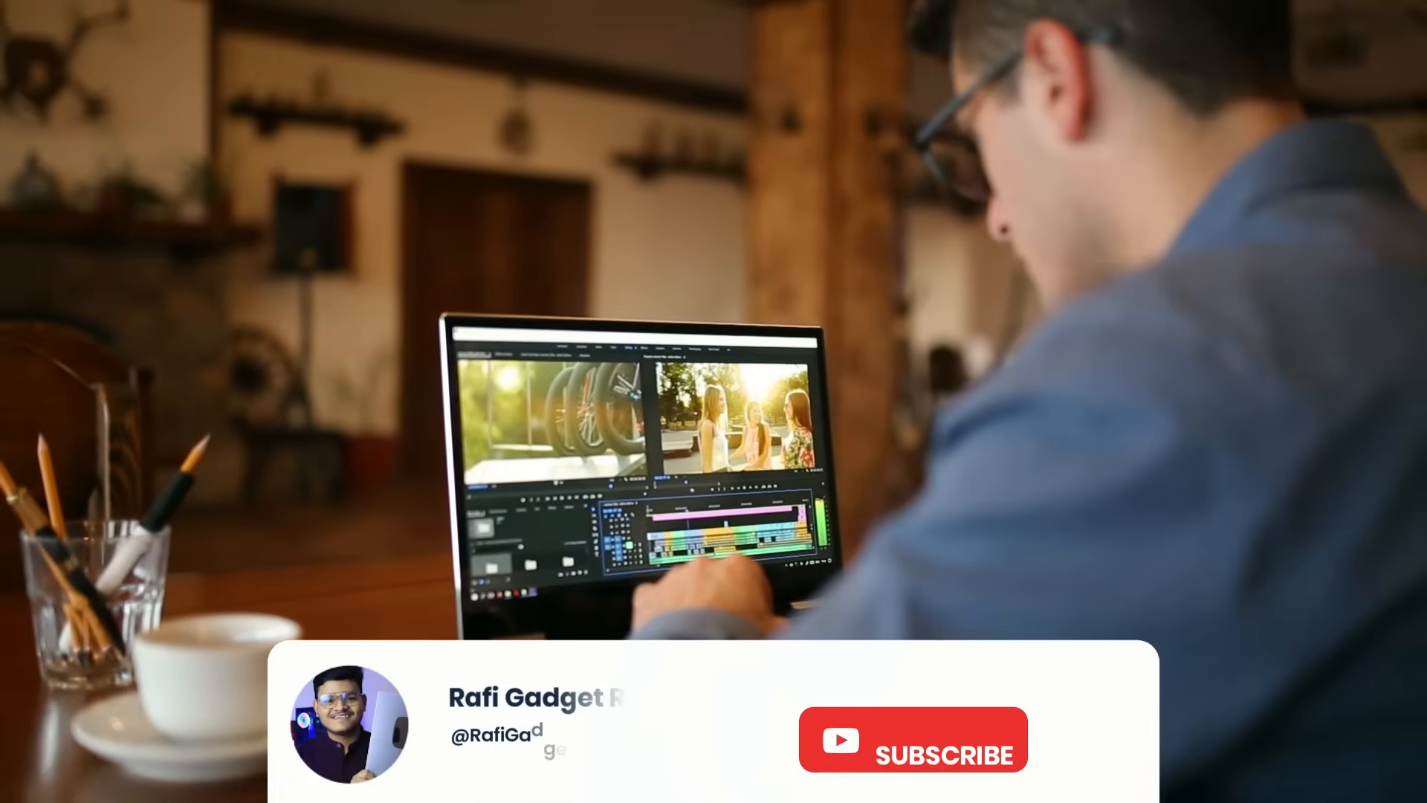
{"action": "left_click", "coordinate": [912, 739]}
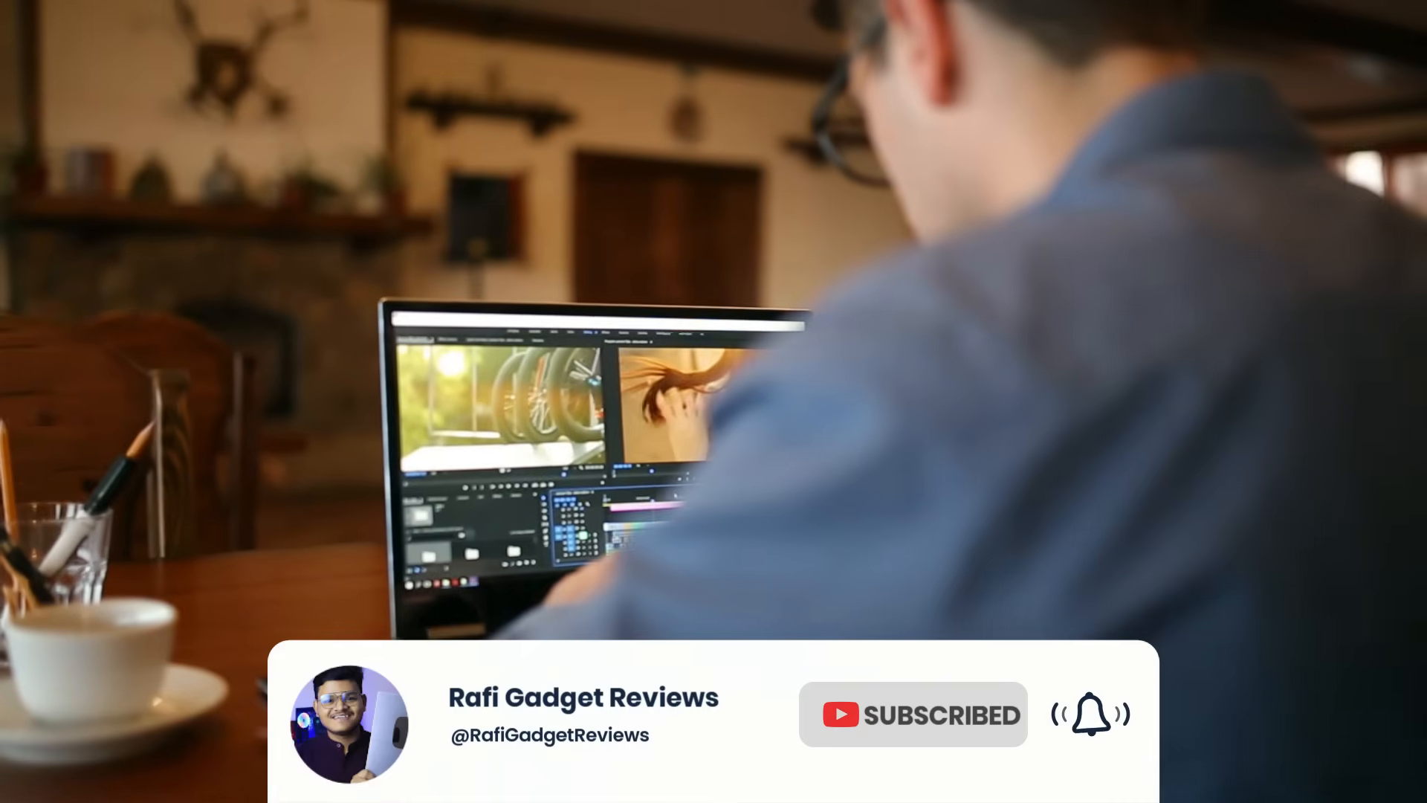